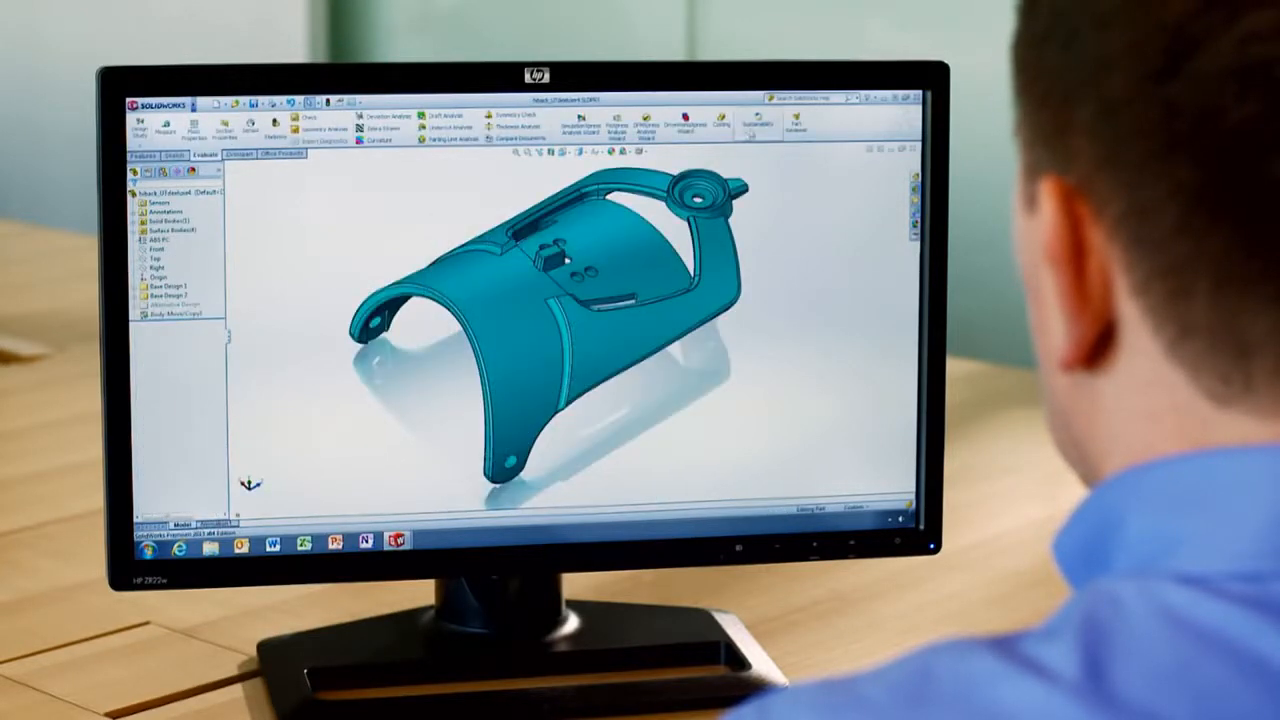
Step: Review the Environmental Impact dashboard and reveal the Injection Molded paint choices: no paint, water-based or solvent-based
left_click(1004, 52)
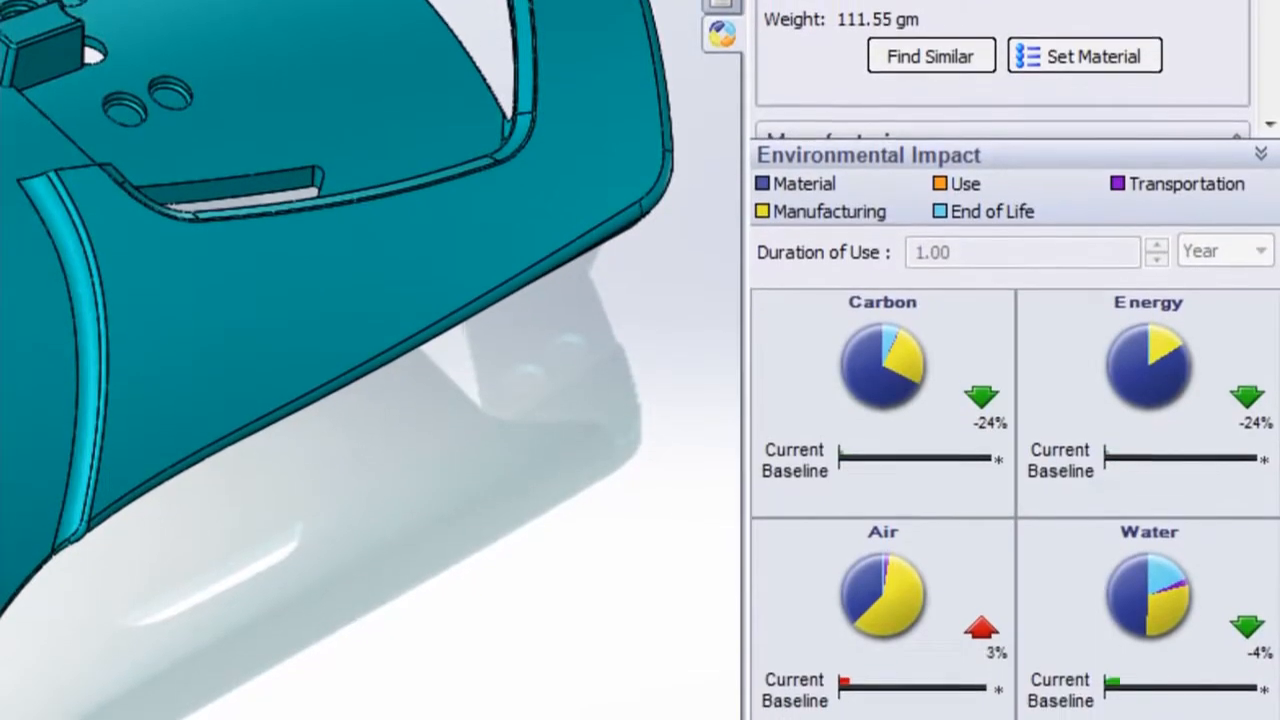
scroll("down", 3)
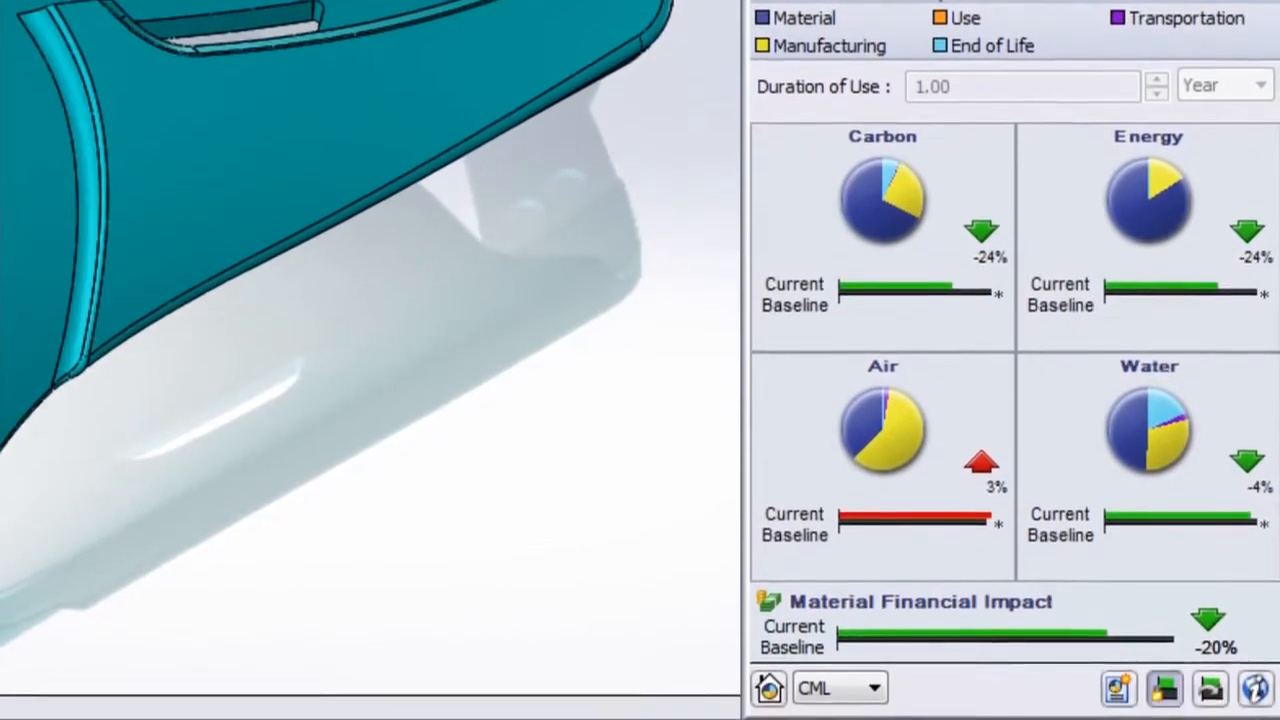
scroll("up", 3)
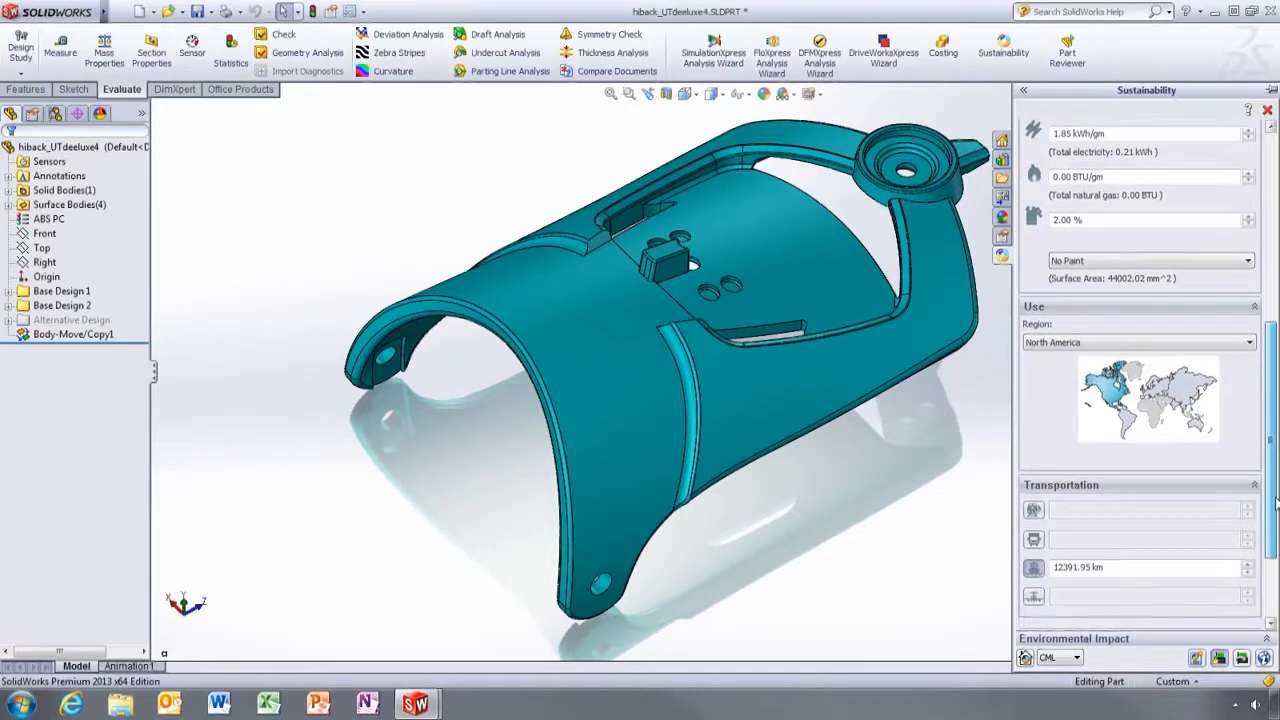
scroll("down", 3)
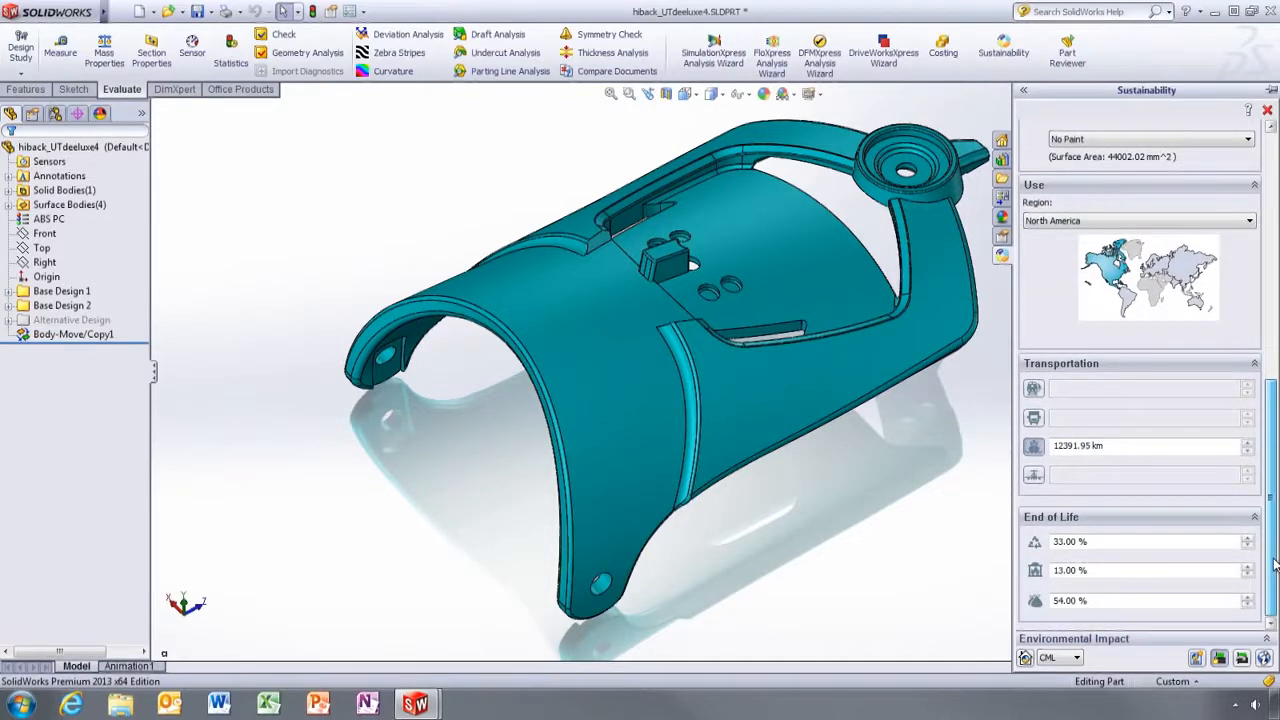
scroll("up", 3)
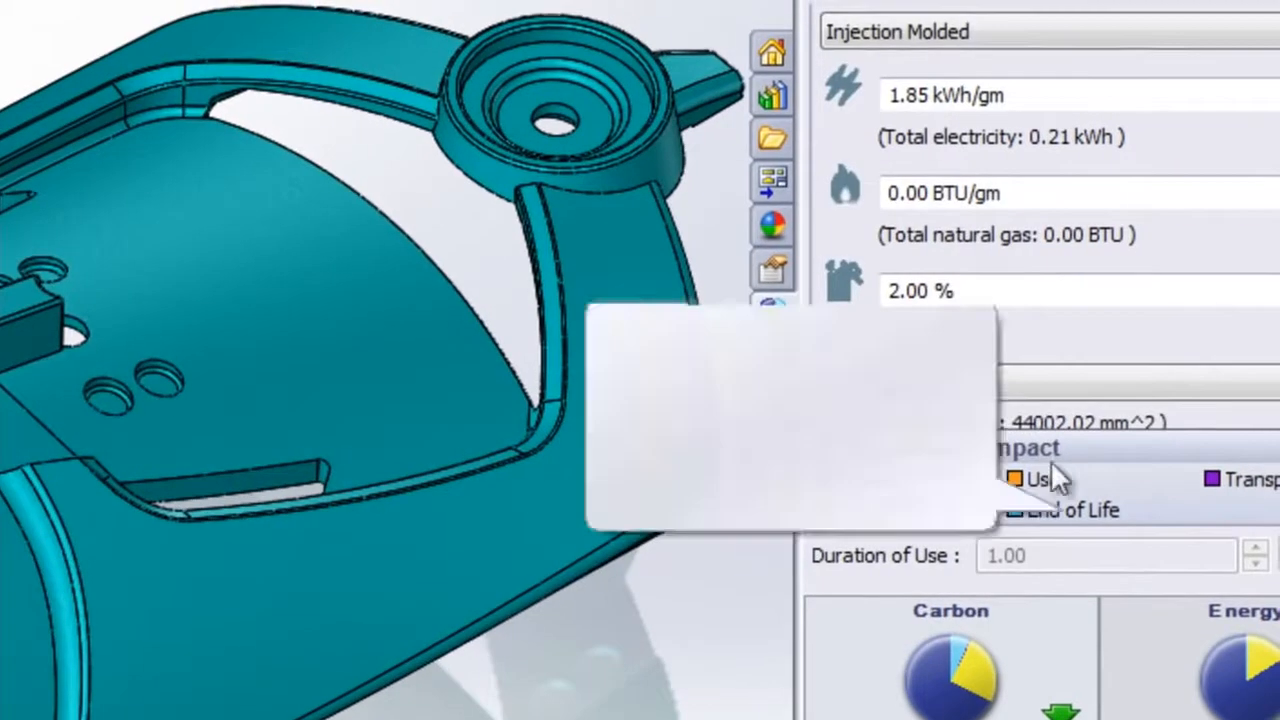
left_click(1050, 404)
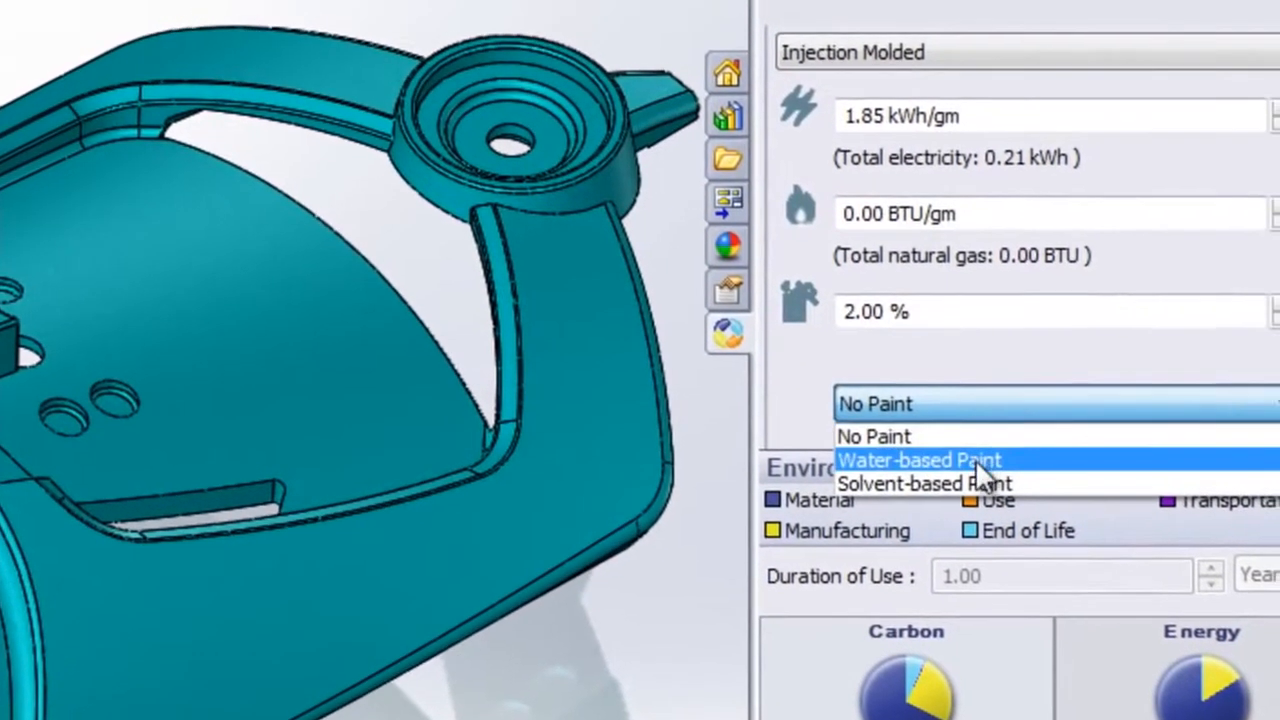